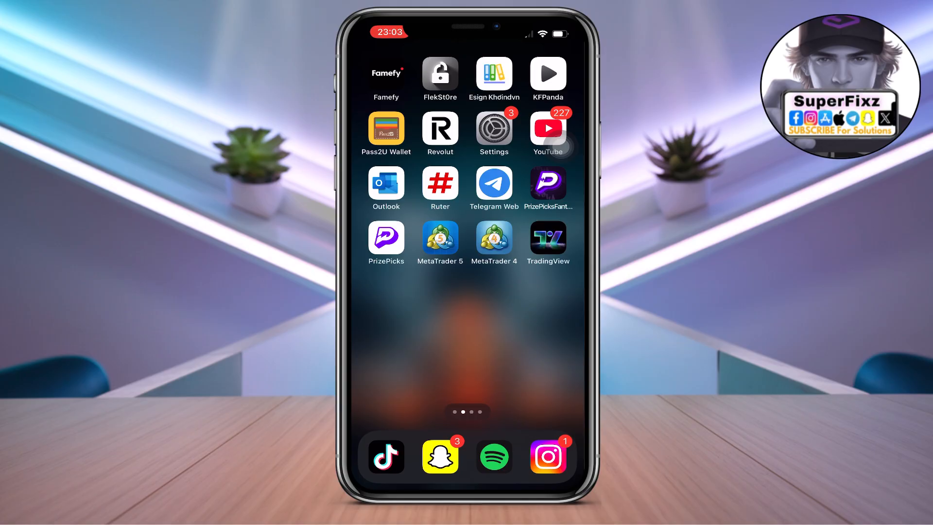
# Launch the Settings app from the home screen.
pyautogui.click(493, 129)
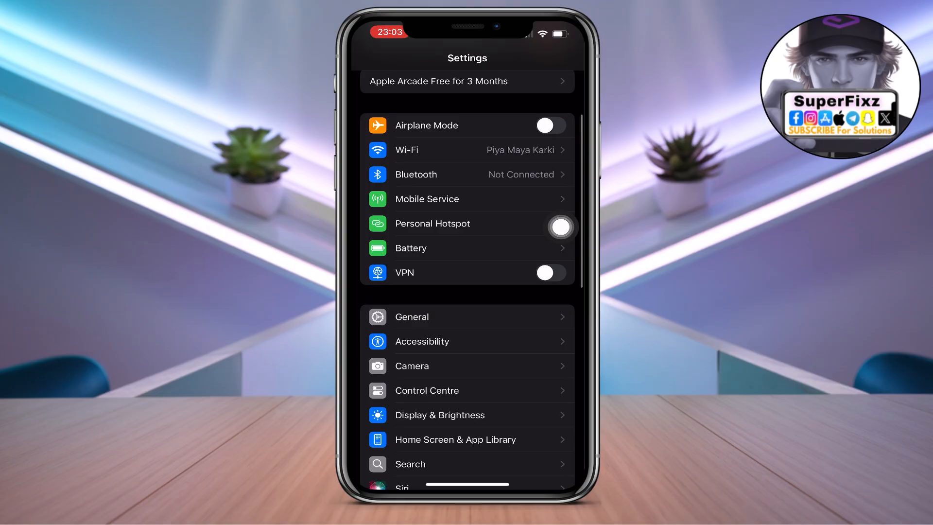
# In General > Date & Time, switch Set Automatically off and then back on.
pyautogui.click(410, 317)
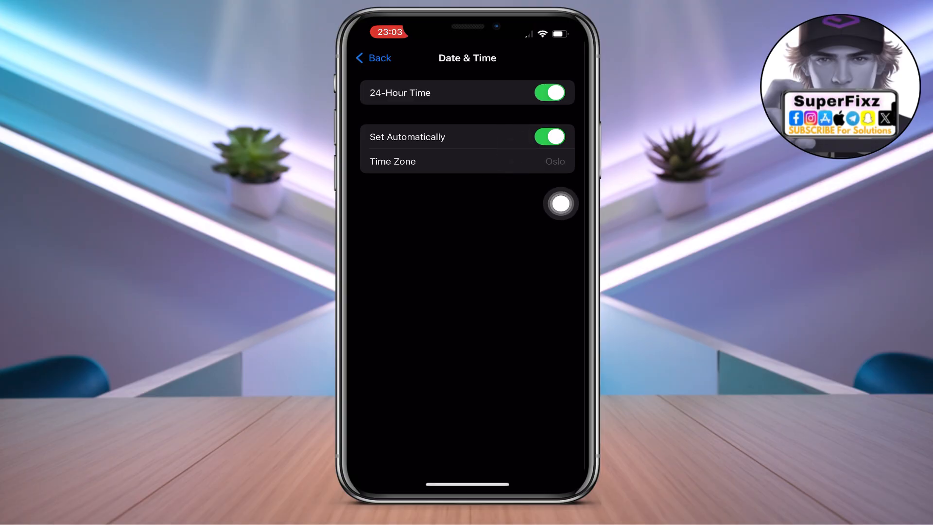
pyautogui.click(548, 137)
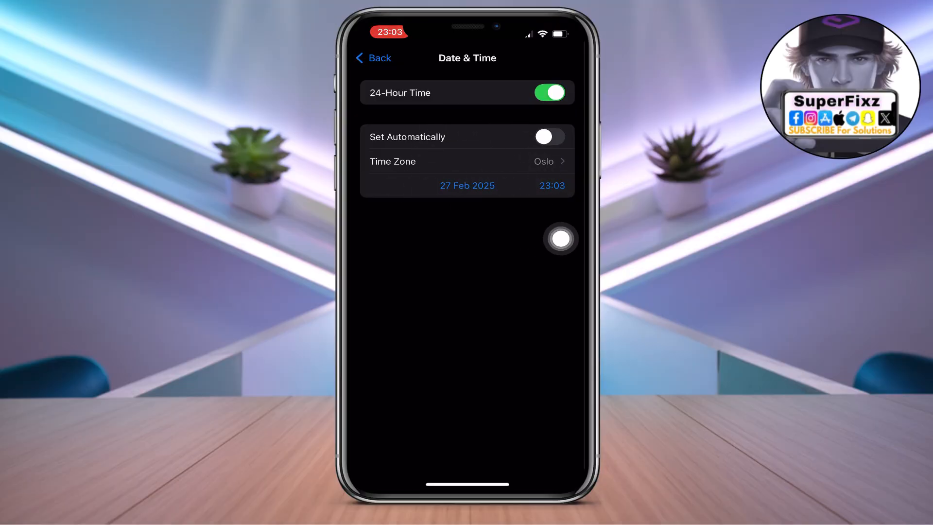
pyautogui.moveTo(560, 280)
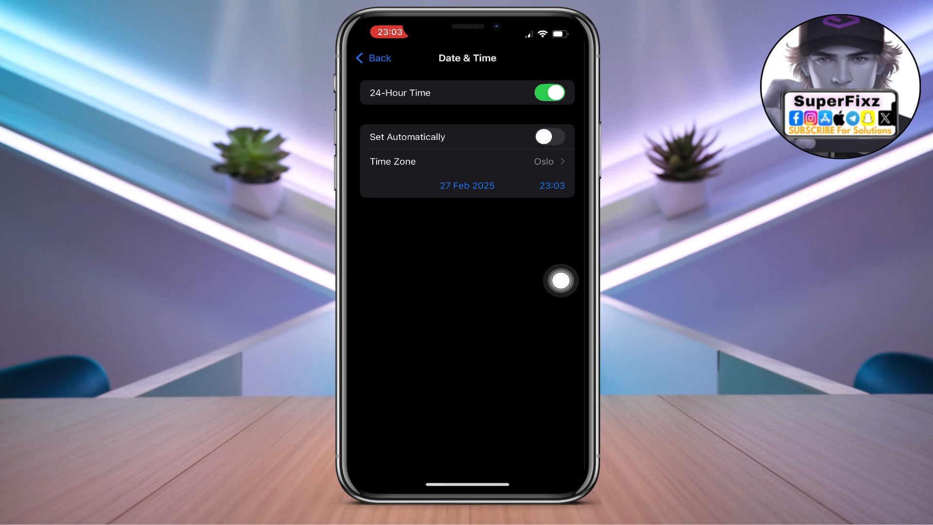
pyautogui.moveTo(508, 240)
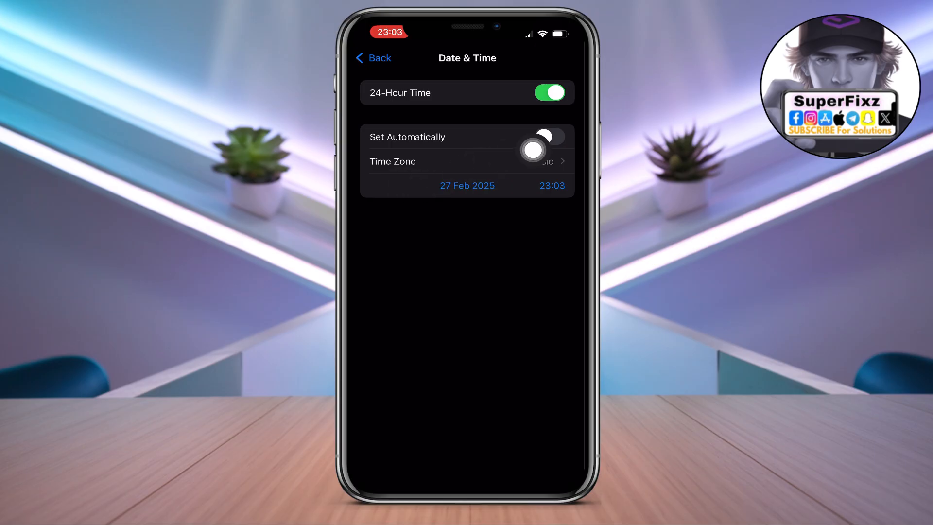
pyautogui.click(548, 140)
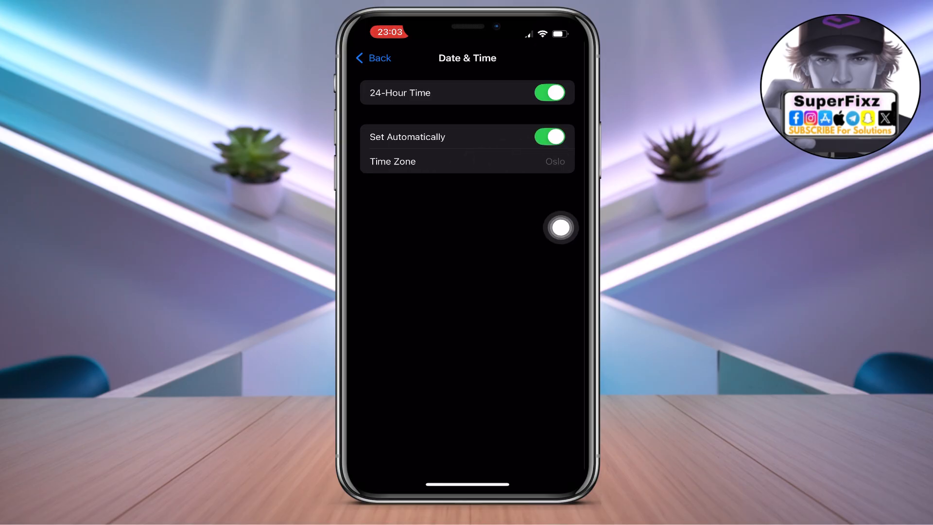
# Return through General to the main Settings list and check that VPN is still off.
pyautogui.click(372, 58)
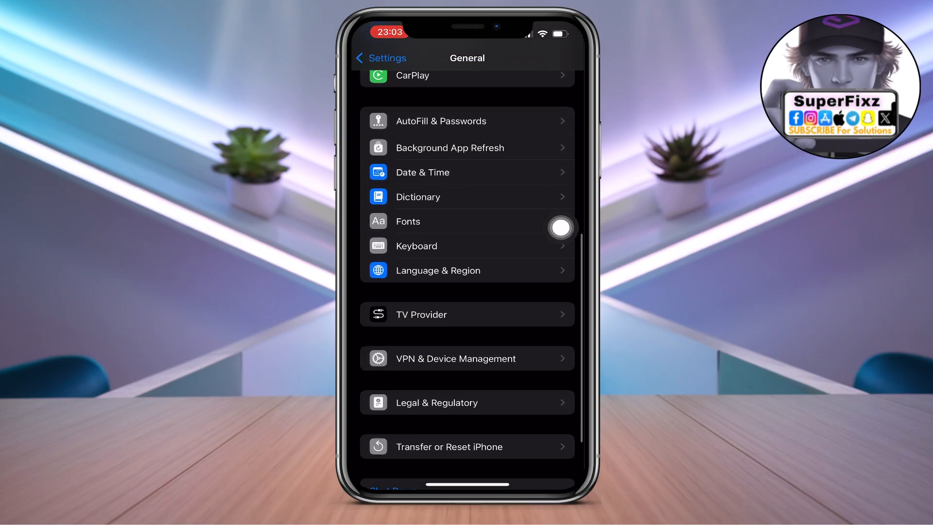
pyautogui.scroll(3)
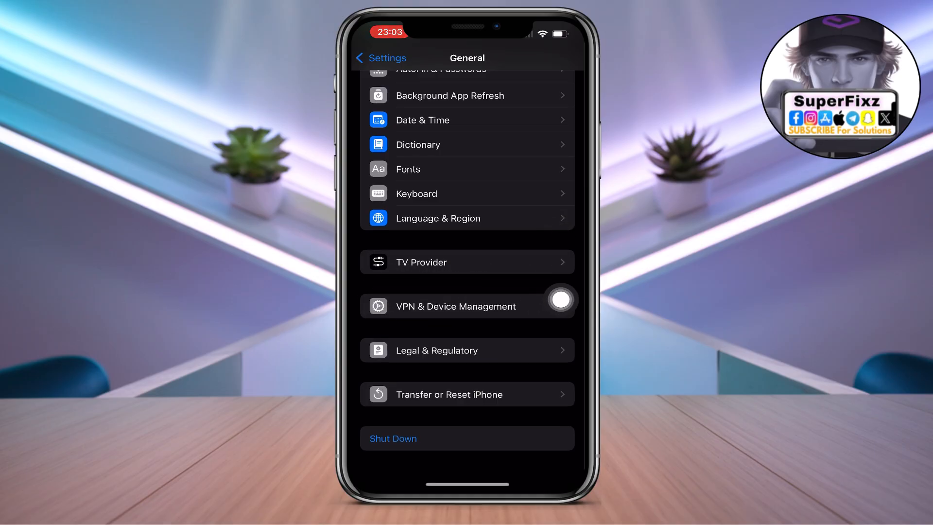
pyautogui.click(381, 58)
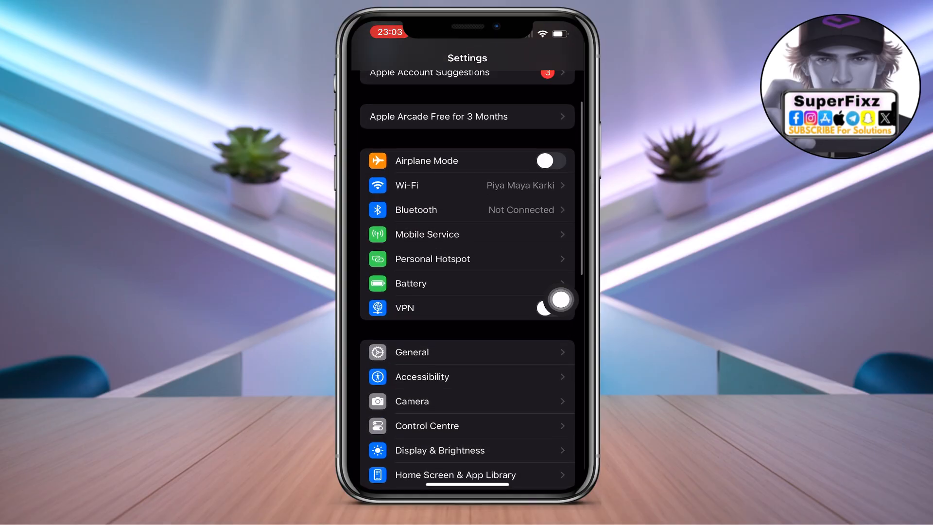
pyautogui.scroll(-3)
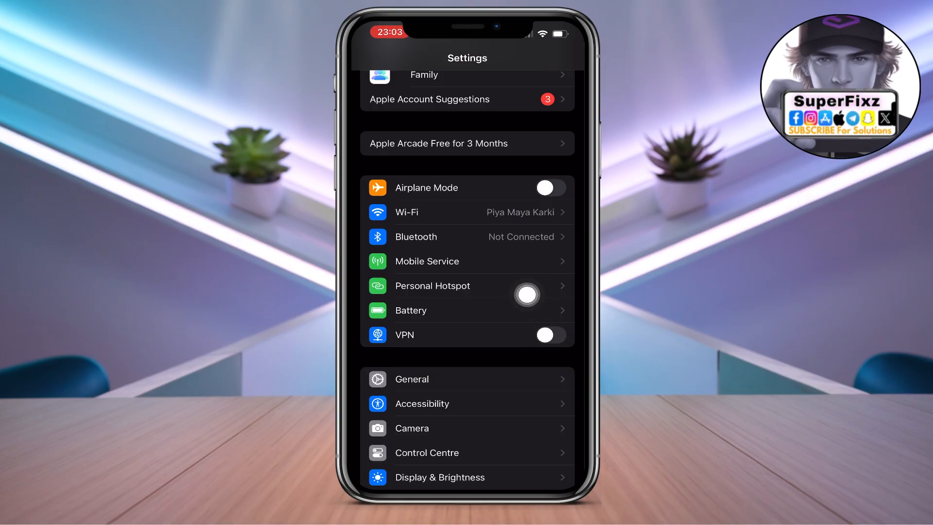
pyautogui.moveTo(561, 420)
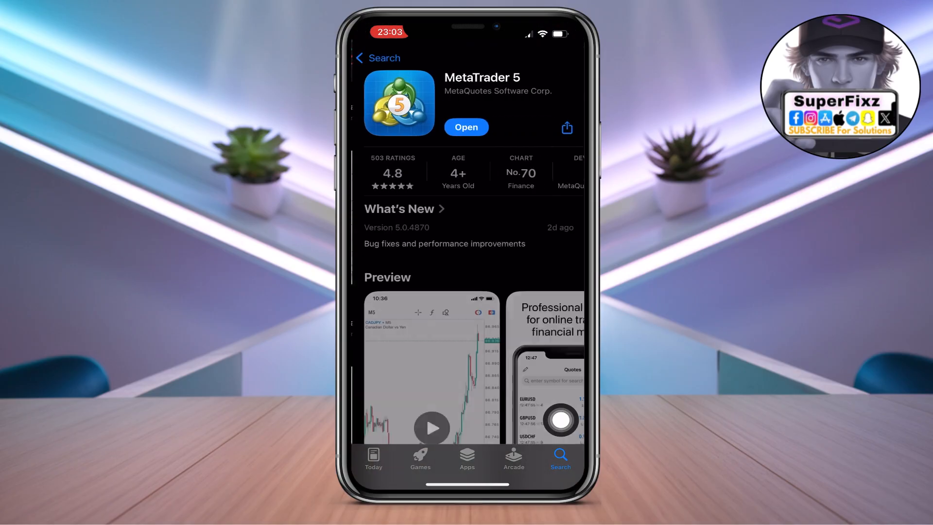
# View the MetaTrader 5 App Store page, confirming it shows Open with no pending update.
pyautogui.click(432, 428)
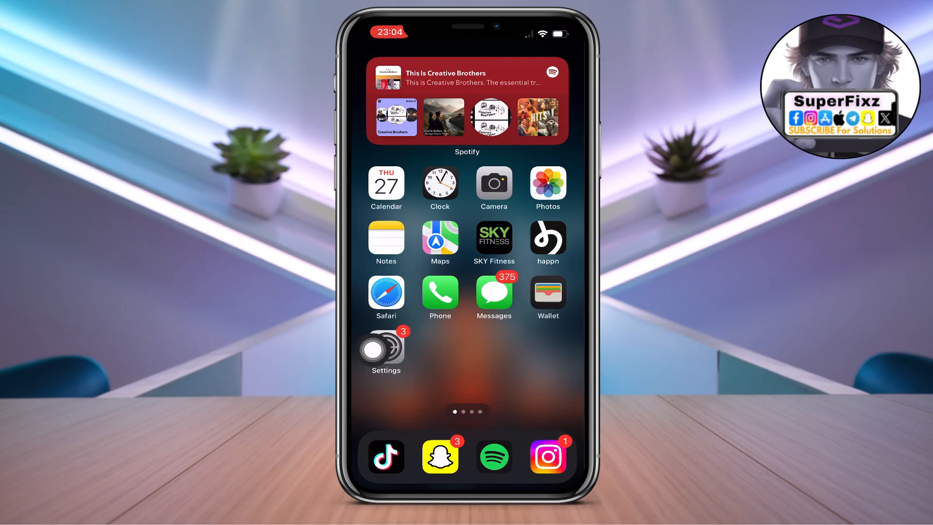
# Reach General > iPhone Storage and scroll the app list down to MetaTrader 5 (22.2 MB).
pyautogui.click(385, 350)
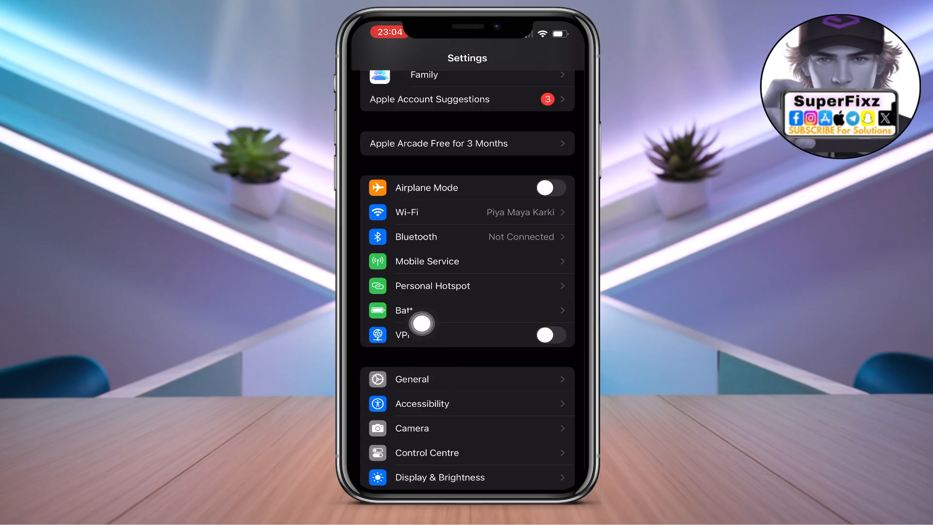
pyautogui.click(412, 379)
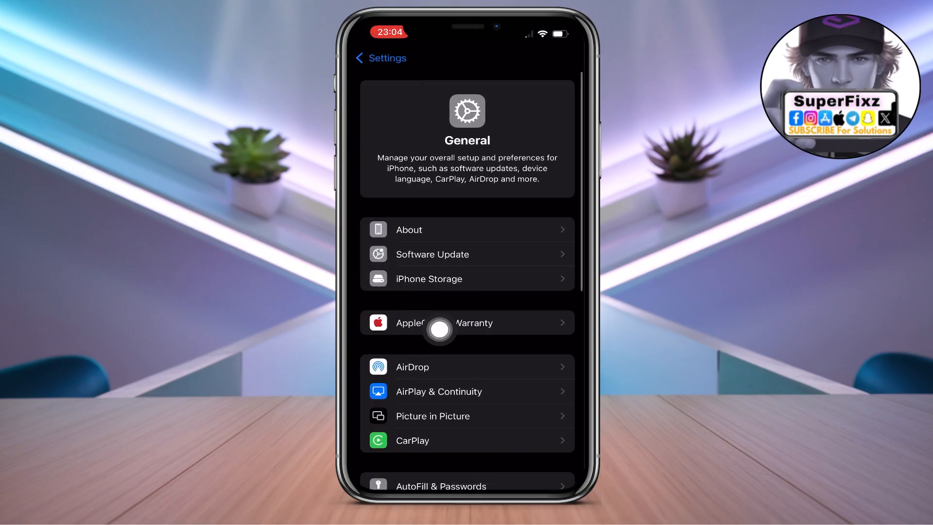
pyautogui.click(429, 279)
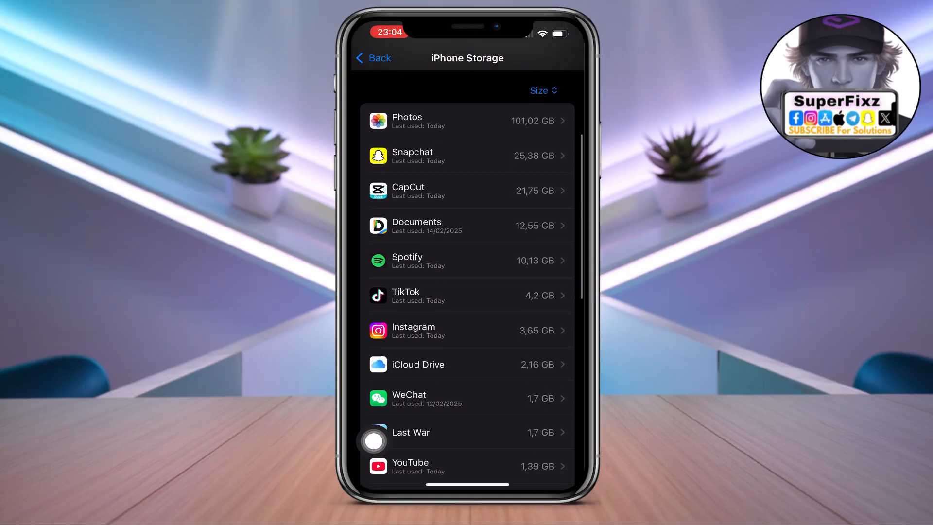
pyautogui.scroll(-3)
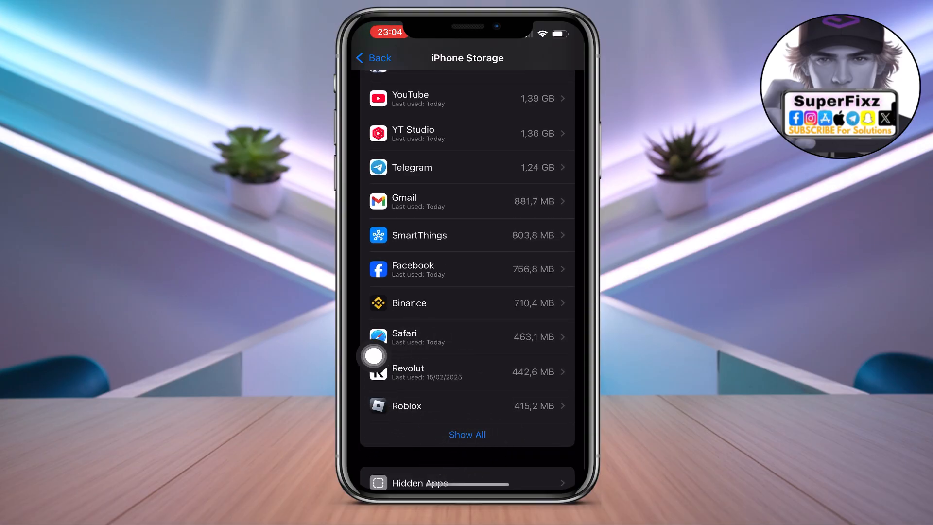
pyautogui.scroll(-3)
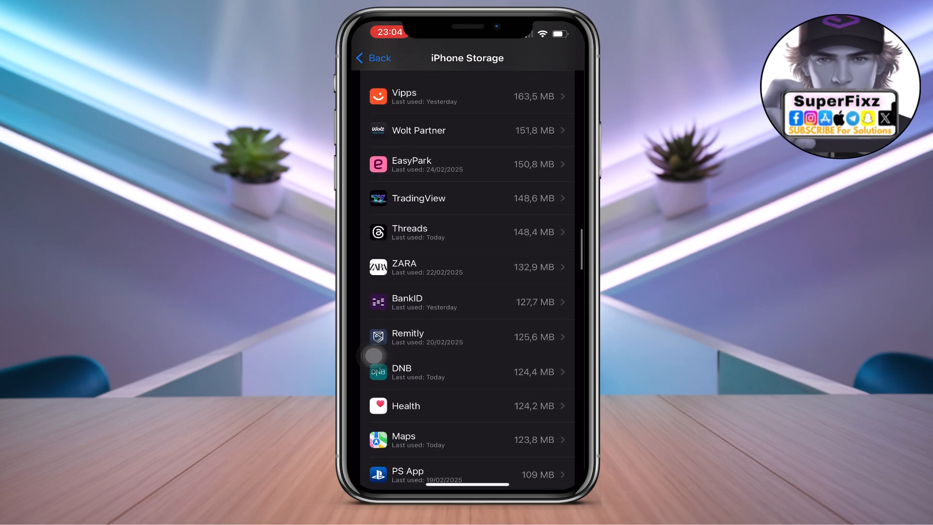
pyautogui.scroll(-3)
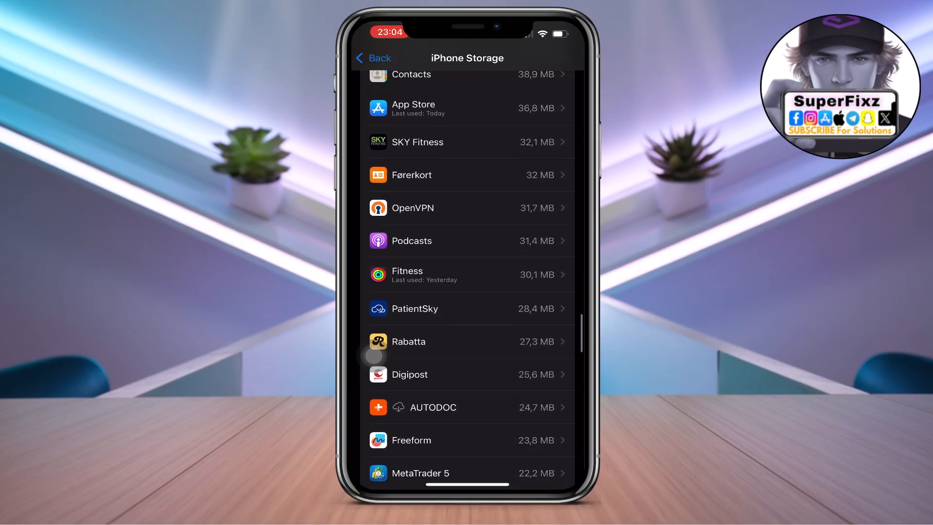
# Offload MetaTrader 5 from its storage page, confirm, then reinstall it keeping its data.
pyautogui.click(468, 473)
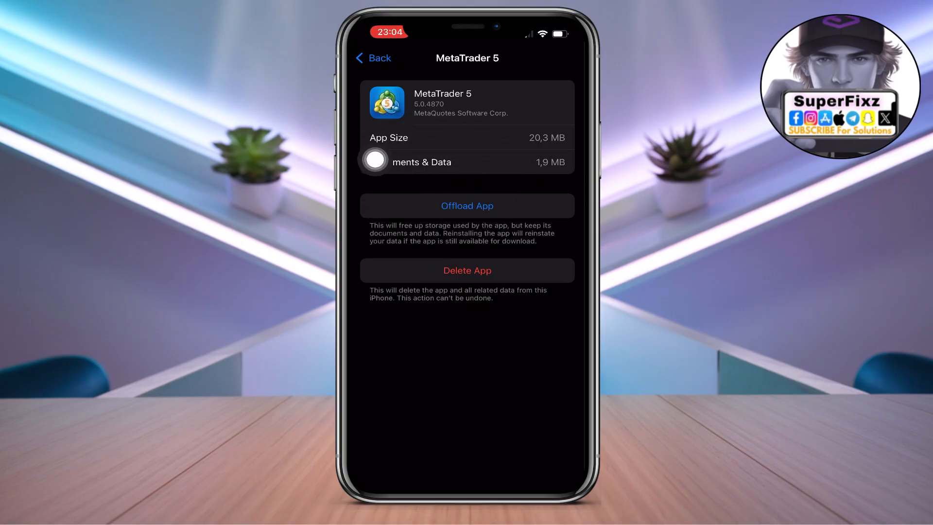
pyautogui.click(467, 206)
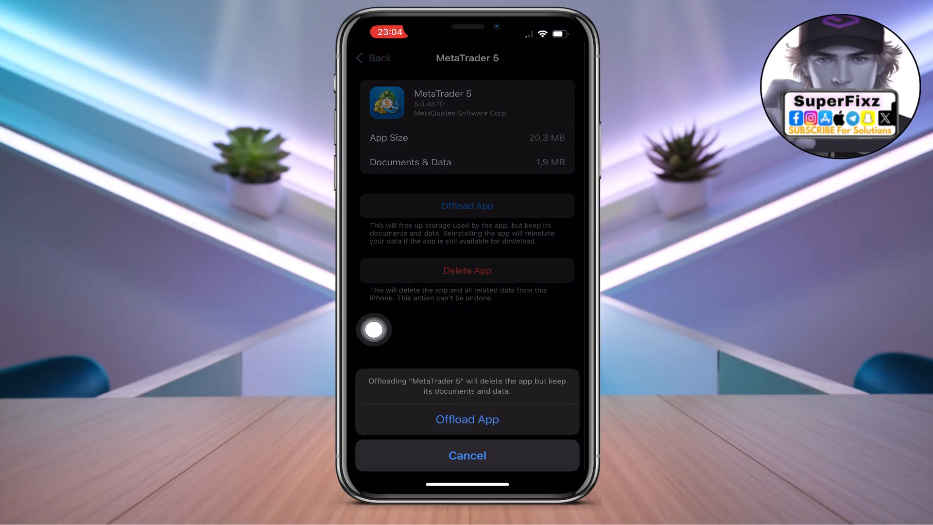
pyautogui.click(467, 418)
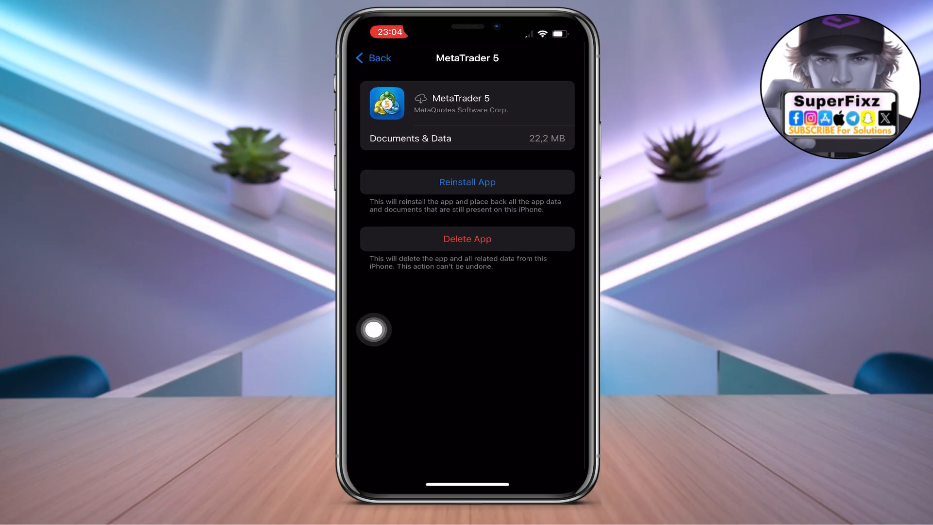
pyautogui.click(467, 181)
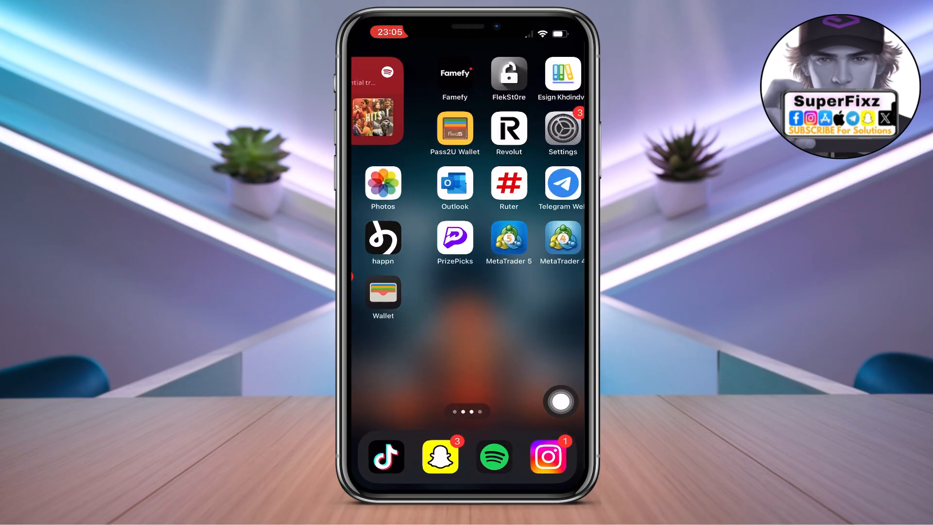
# Swipe across home screen pages to locate the reinstalled MetaTrader 5 icon.
pyautogui.click(508, 236)
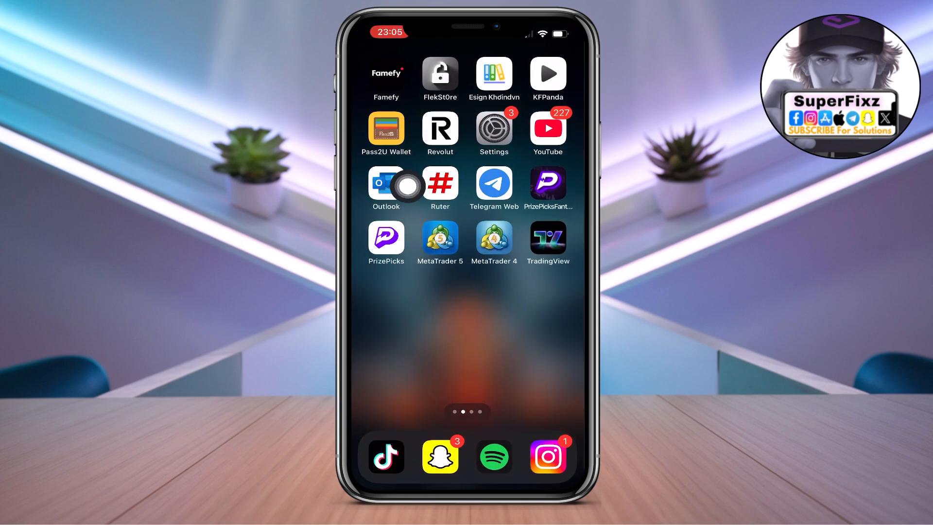
pyautogui.moveTo(458, 174)
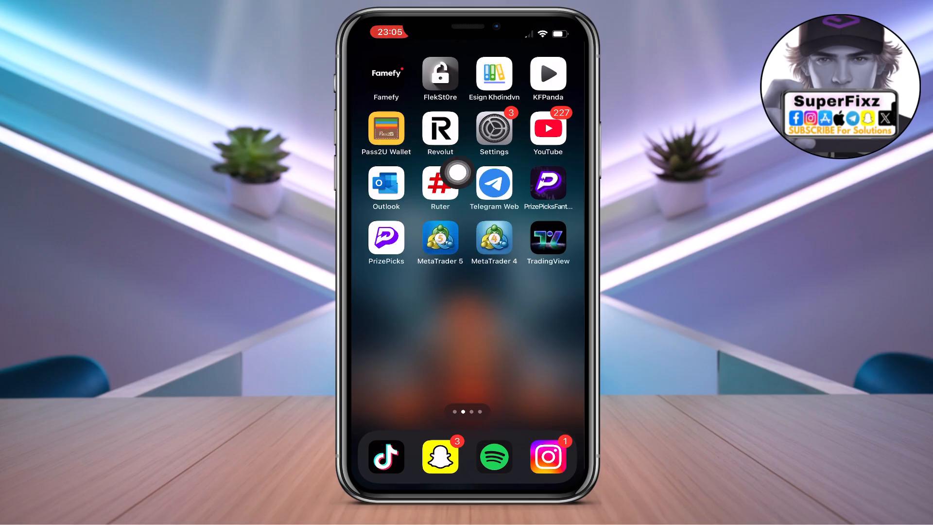
pyautogui.moveTo(378, 200)
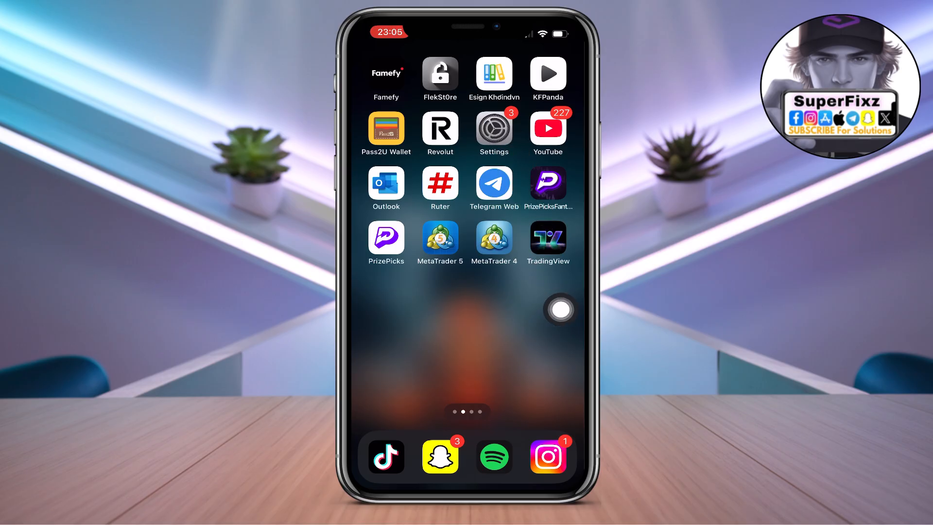
pyautogui.hscroll(-3)
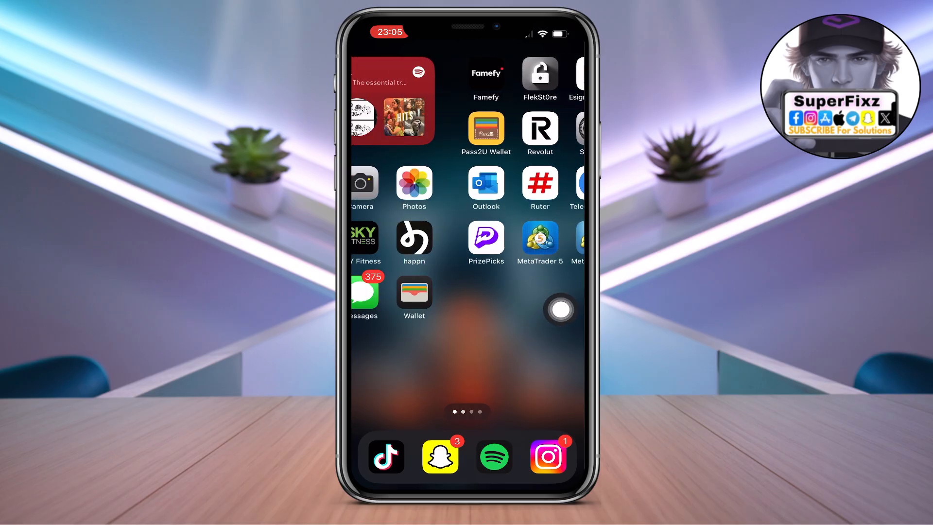